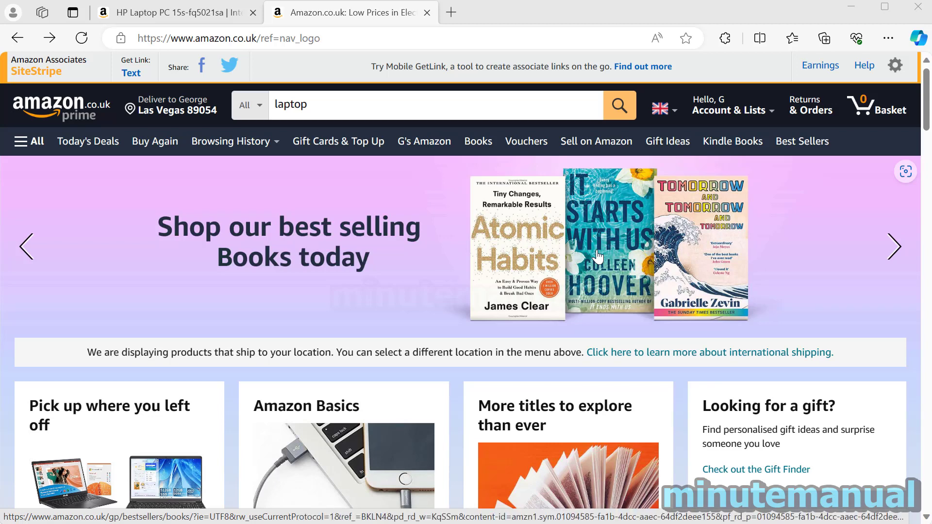
# Step: Search Amazon.co.uk for 'laptop' and bring up the results listing
pyautogui.click(371, 112)
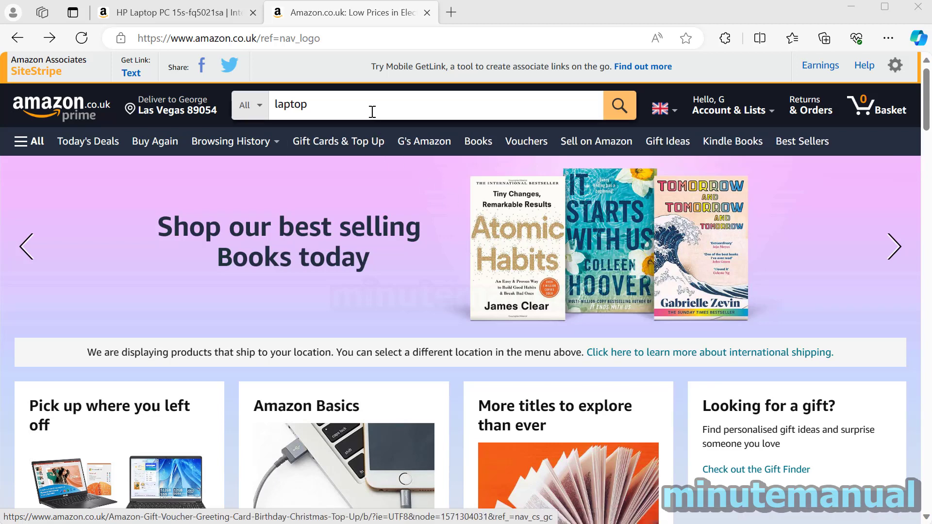
pyautogui.click(372, 105)
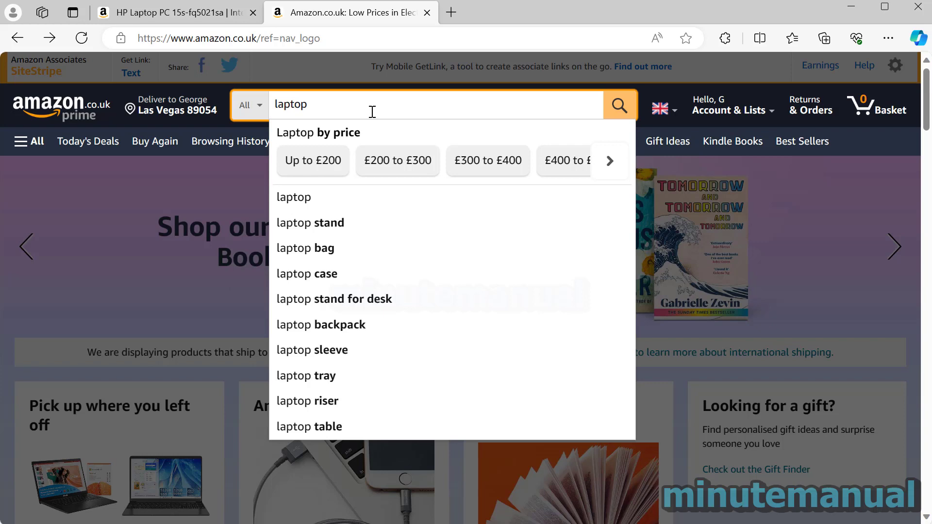
pyautogui.click(618, 104)
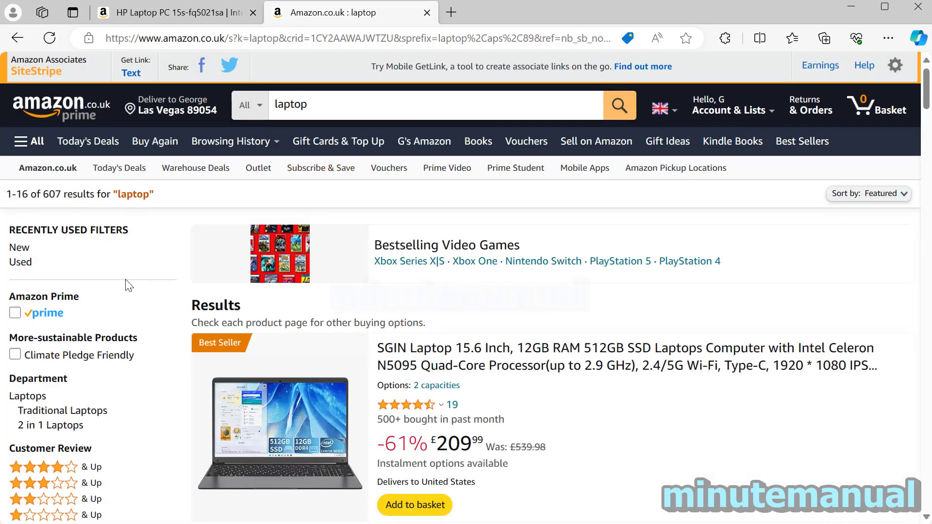
pyautogui.moveTo(137, 308)
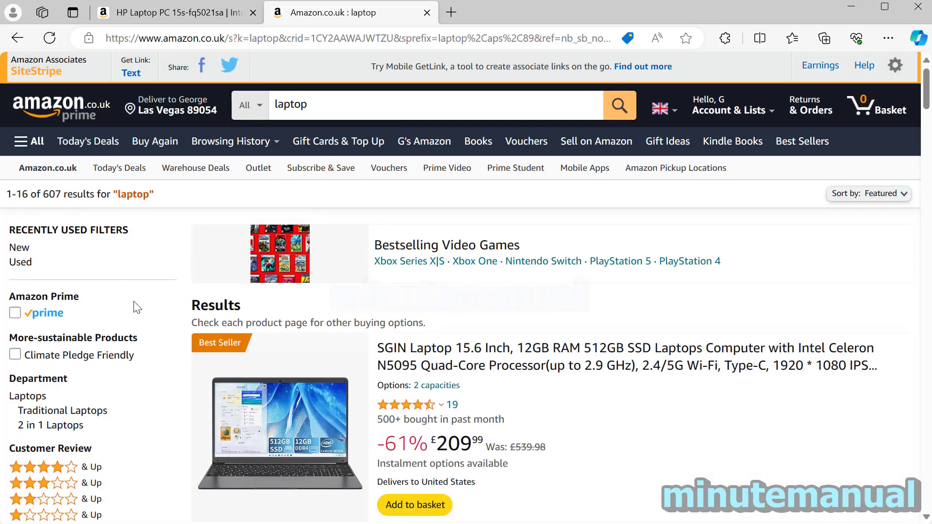
pyautogui.moveTo(143, 322)
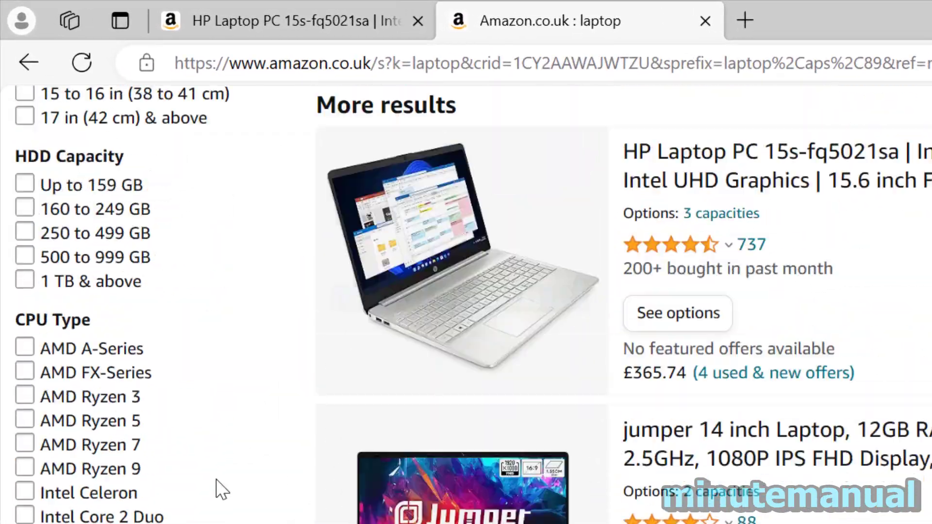
pyautogui.scroll(-3)
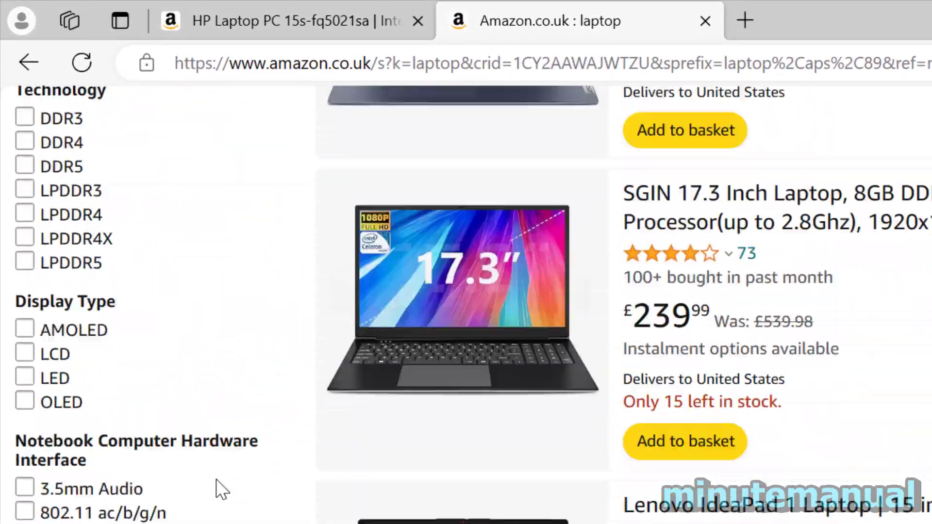
pyautogui.scroll(-3)
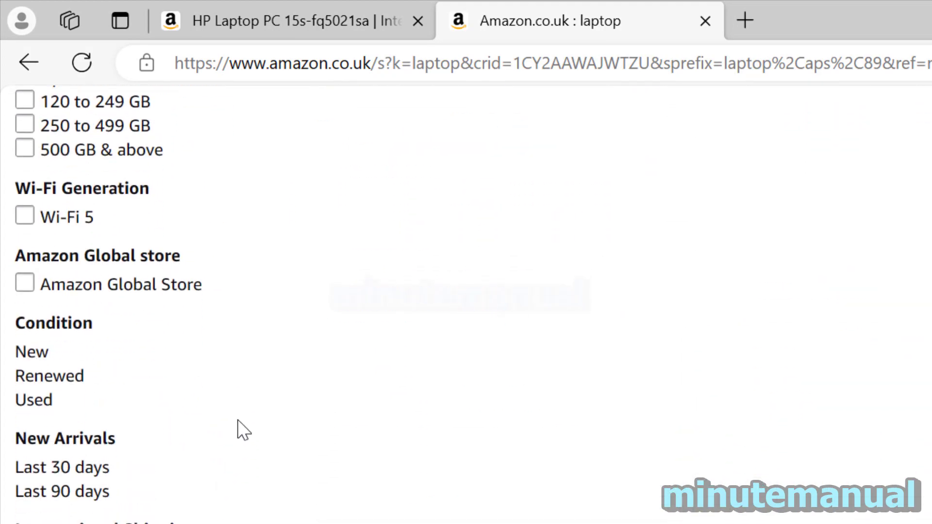
pyautogui.moveTo(57, 399)
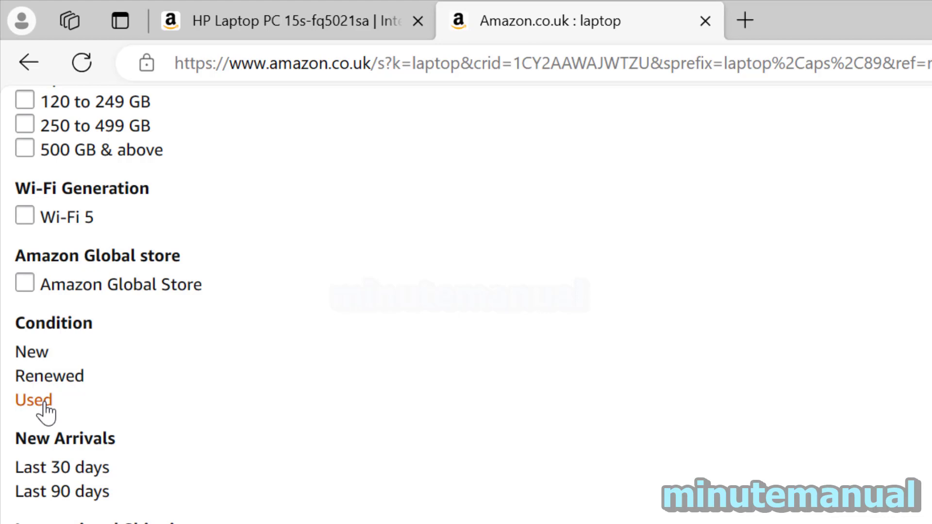
pyautogui.moveTo(31, 351)
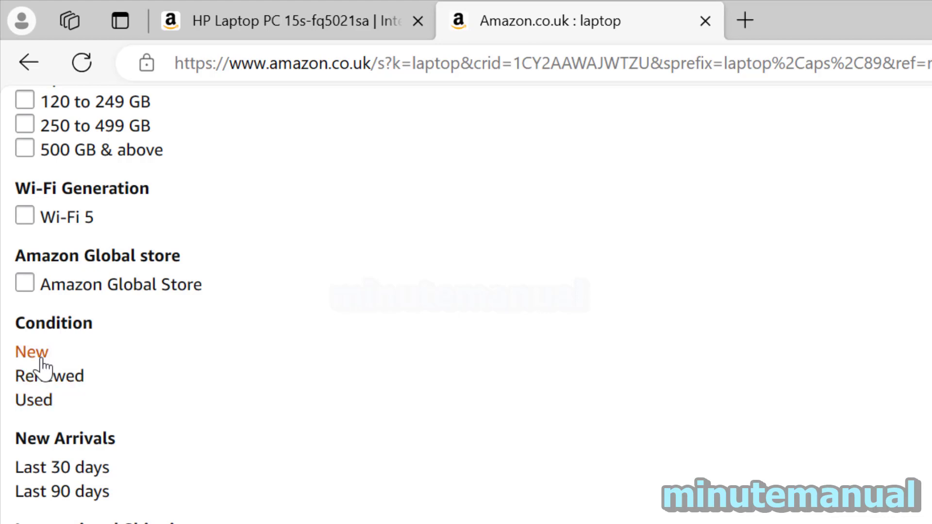
pyautogui.moveTo(54, 413)
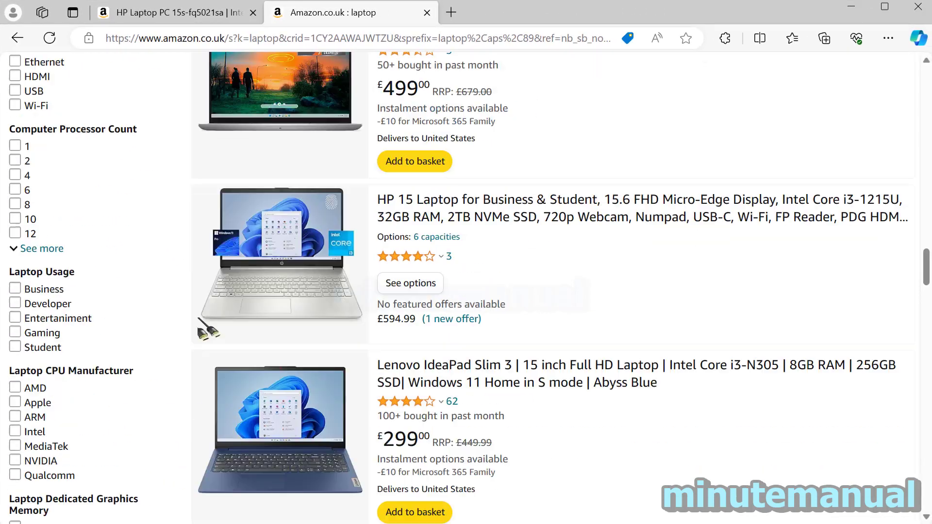
# Step: Scroll the laptop results to locate the SGIN 15.6-inch 12GB RAM 512GB SSD listing
pyautogui.scroll(3)
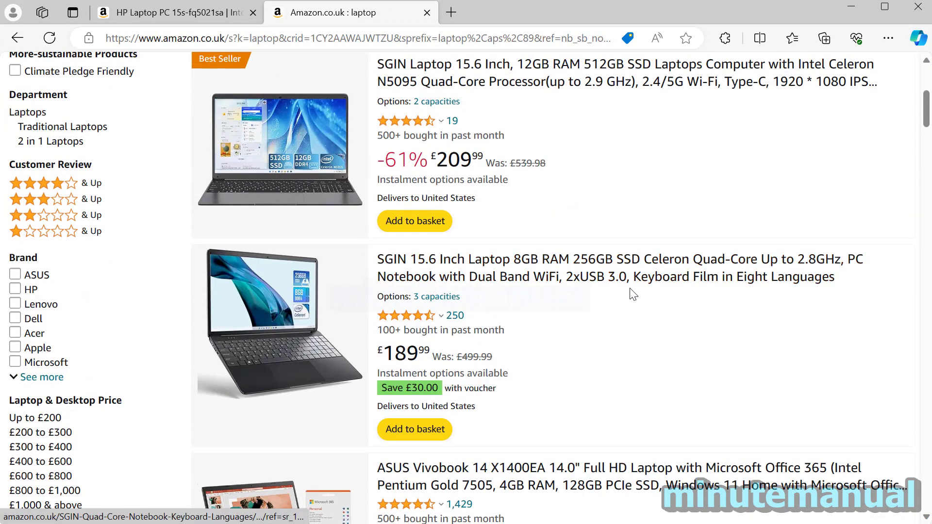
pyautogui.scroll(-3)
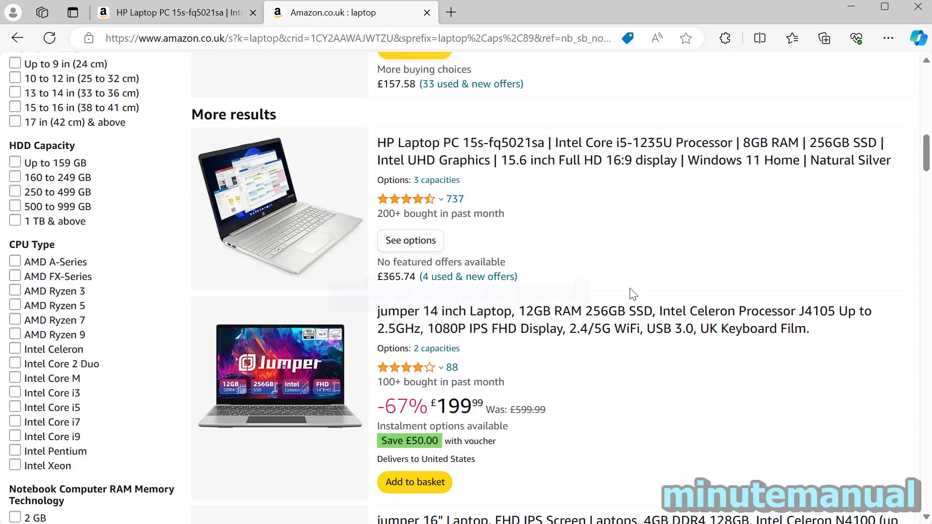
pyautogui.scroll(3)
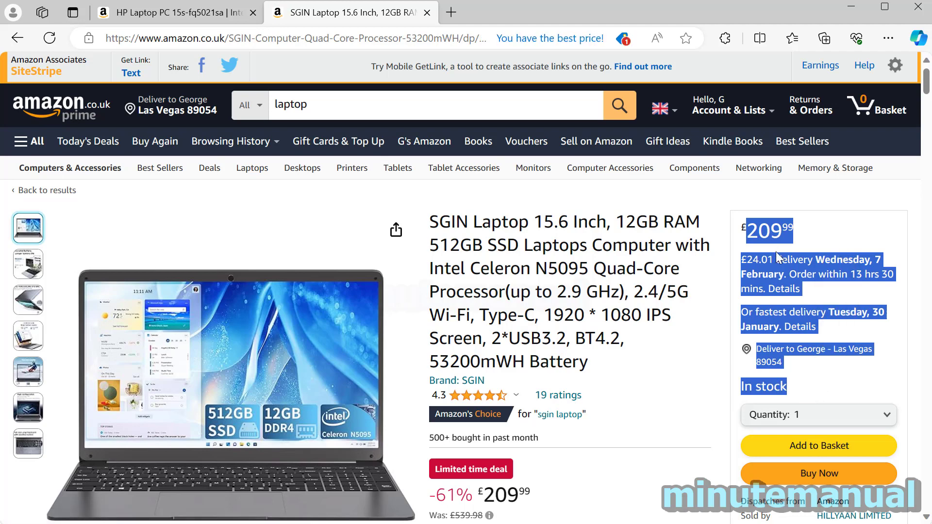
pyautogui.click(574, 253)
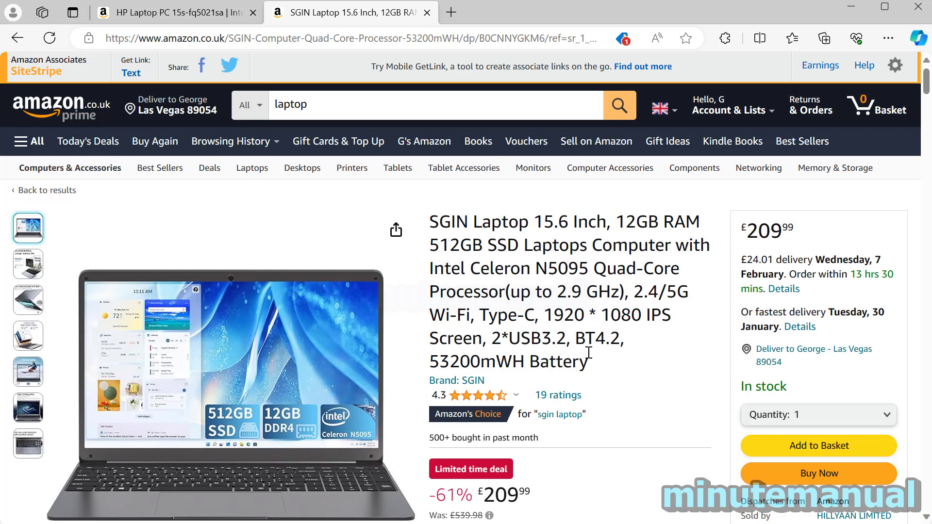
pyautogui.moveTo(550, 319)
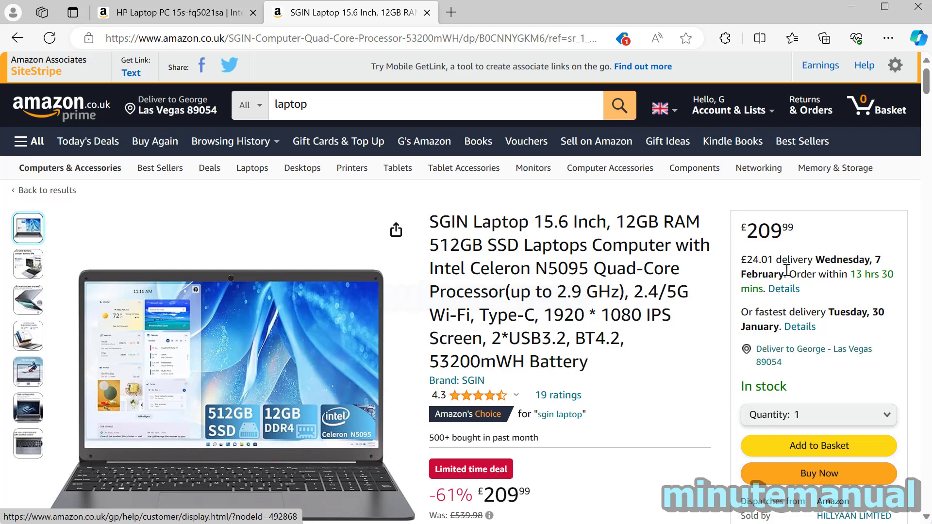
pyautogui.moveTo(414, 131)
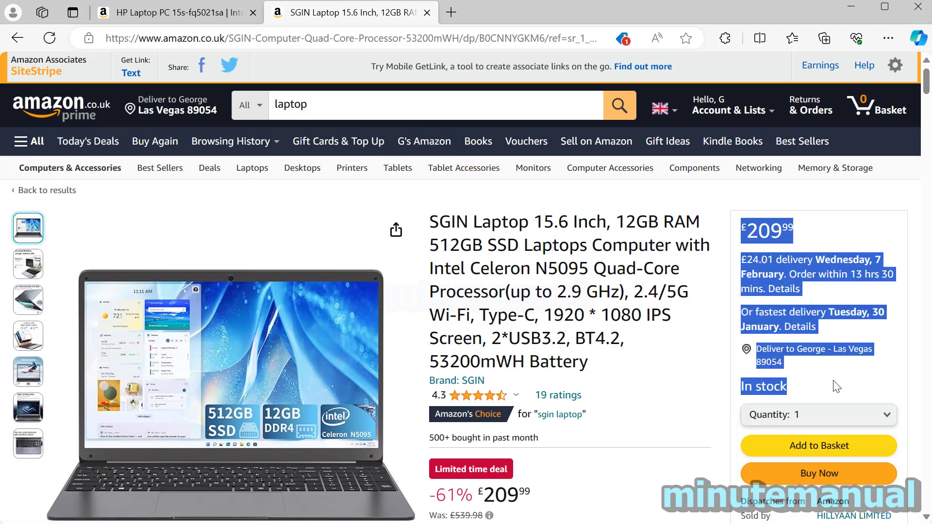
pyautogui.click(790, 231)
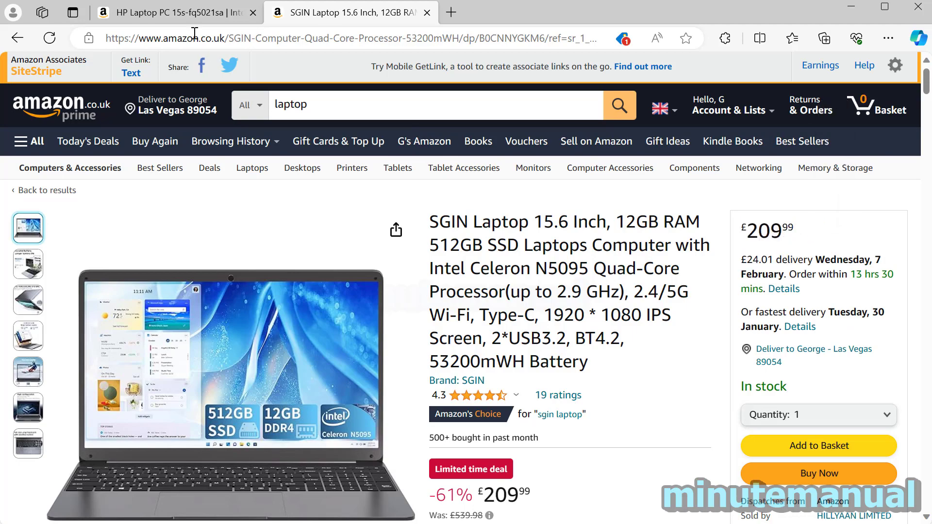
pyautogui.click(173, 12)
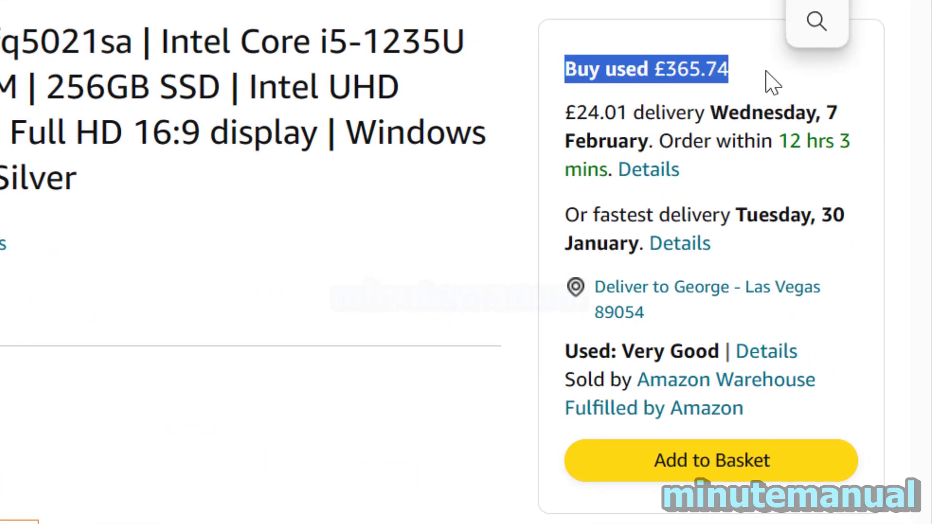
pyautogui.moveTo(605, 366)
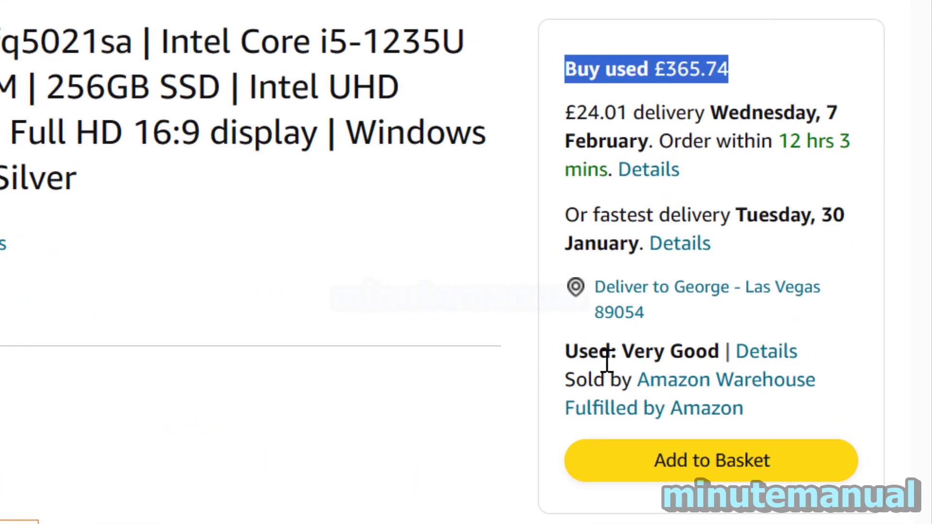
pyautogui.doubleClick(636, 351)
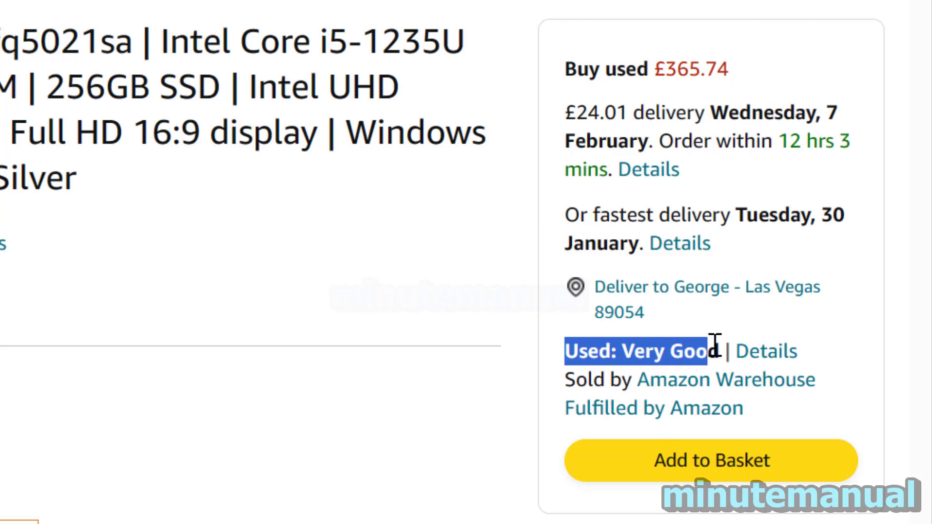
pyautogui.moveTo(683, 287)
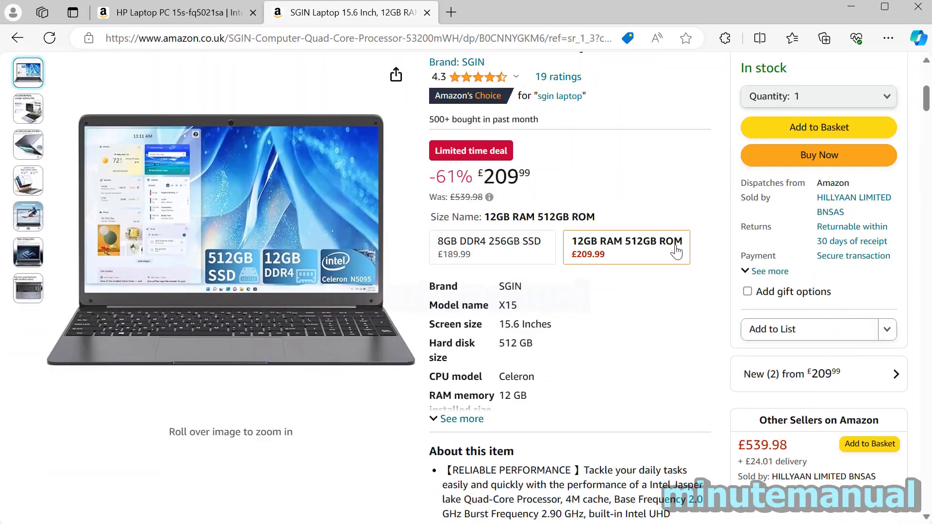
pyautogui.scroll(3)
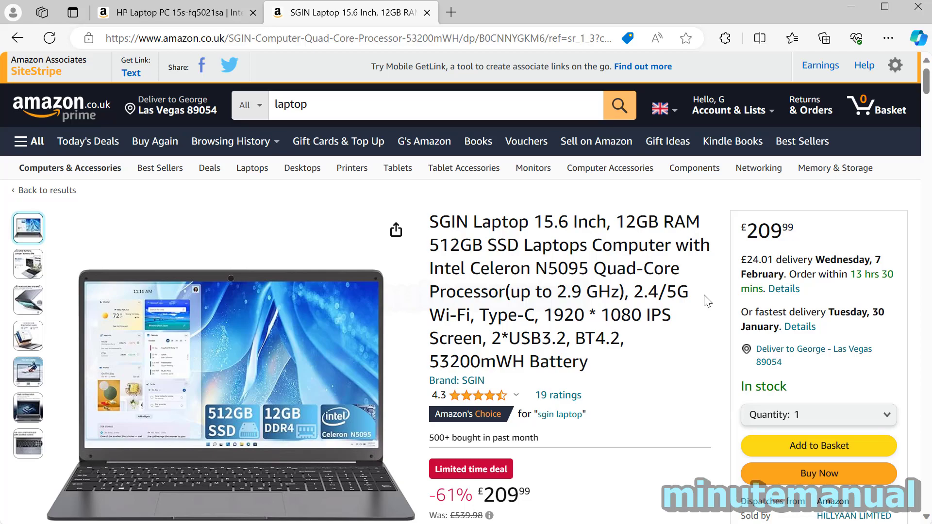
pyautogui.scroll(-3)
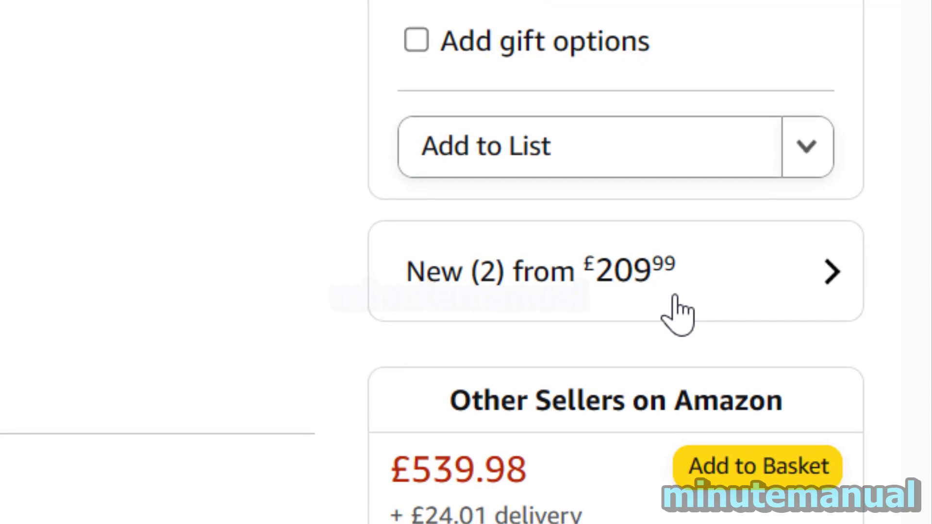
pyautogui.moveTo(711, 296)
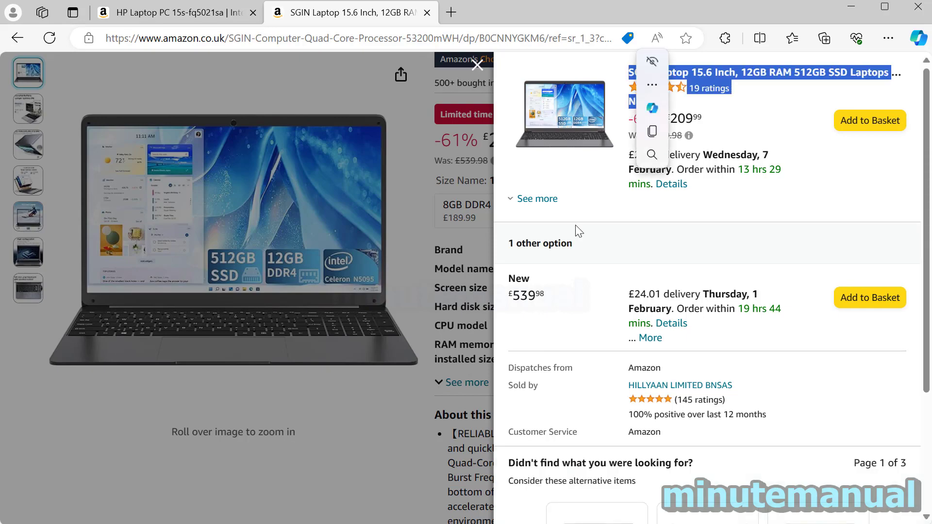
pyautogui.click(477, 64)
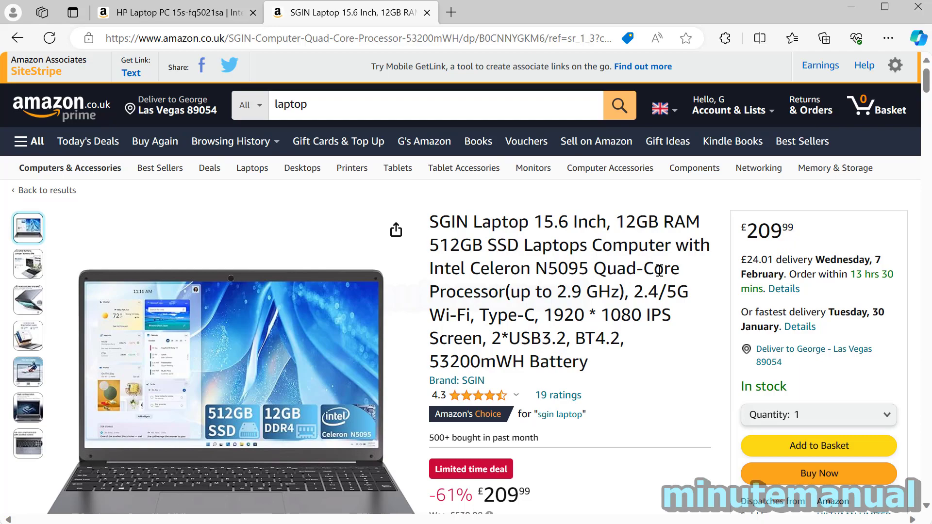
# Step: Go to Your Orders and highlight the 2024 Wall Planner's 'Condition: New' detail
pyautogui.click(730, 111)
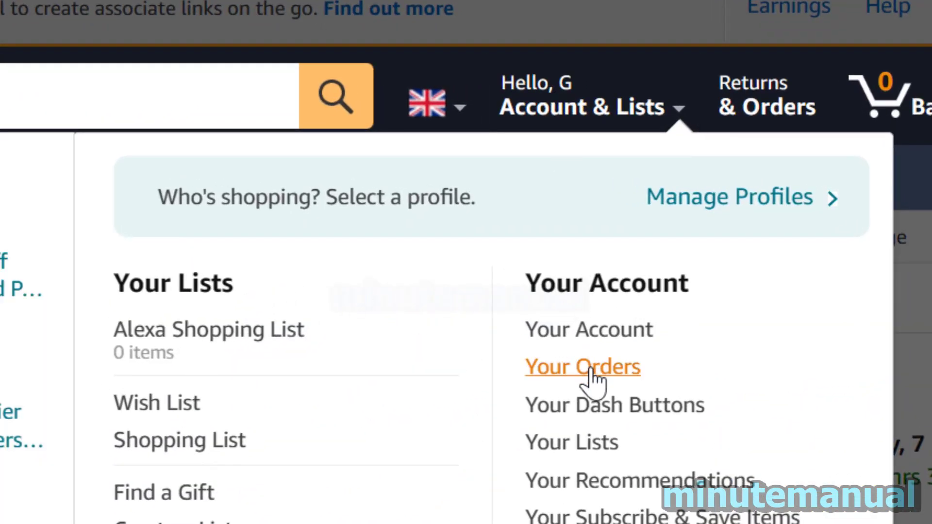
pyautogui.click(582, 365)
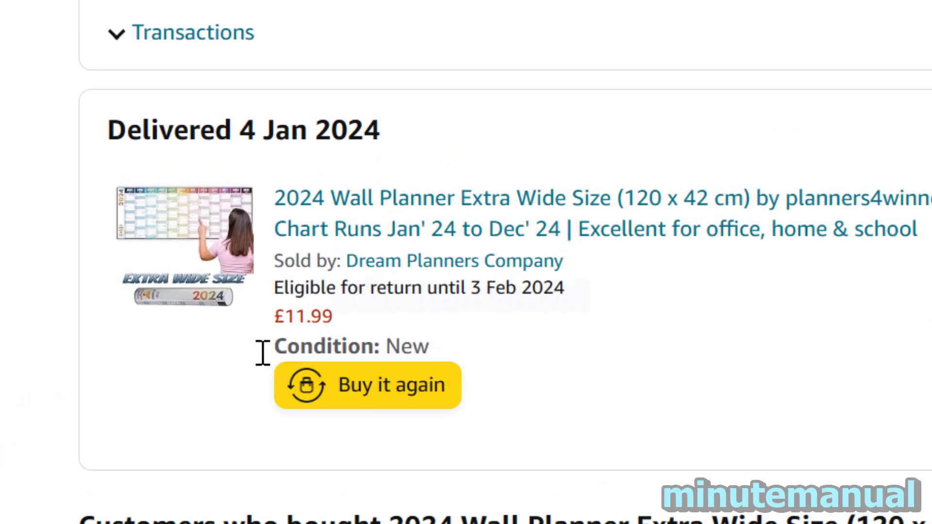
pyautogui.doubleClick(350, 346)
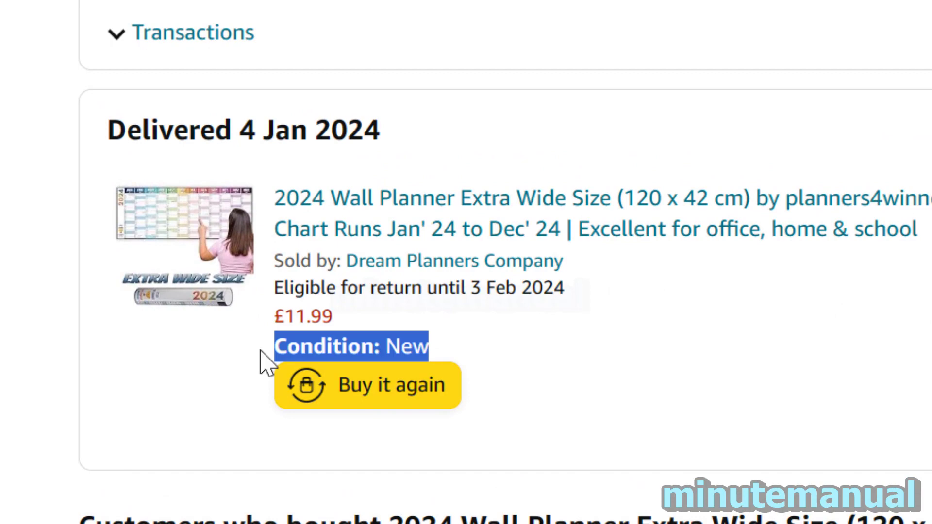